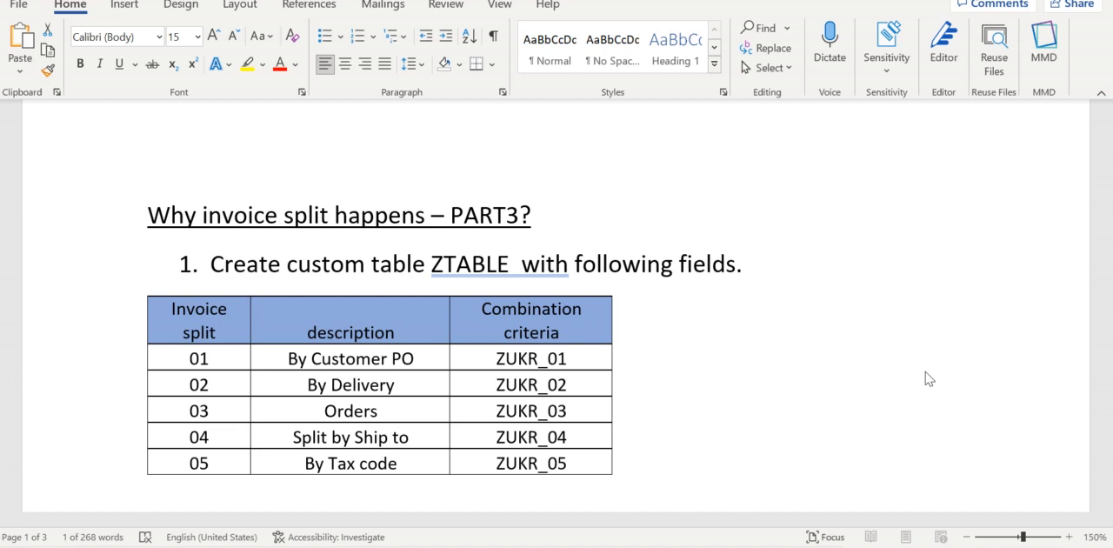
mouse_move(427, 442)
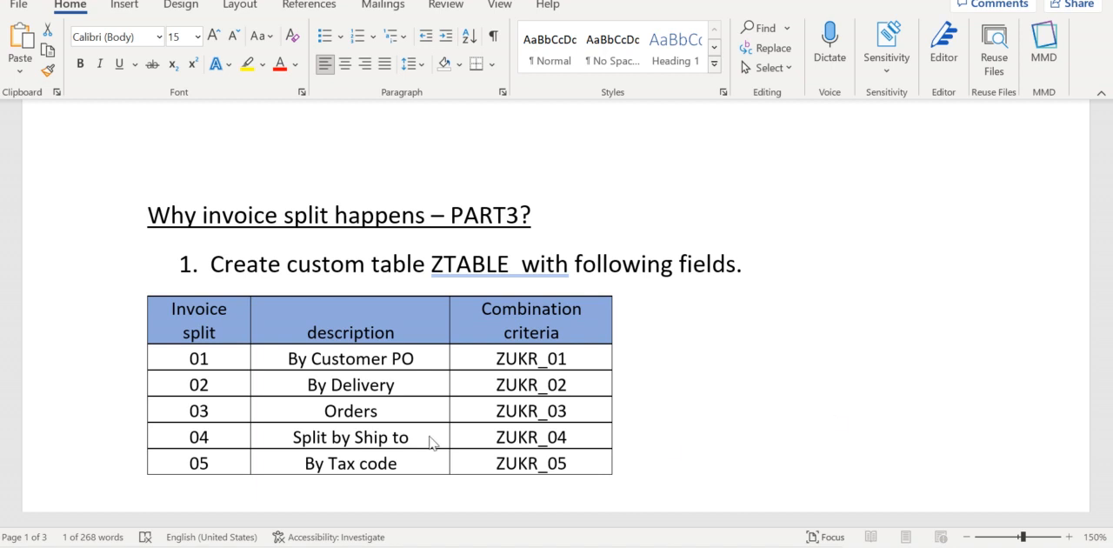
mouse_move(414, 389)
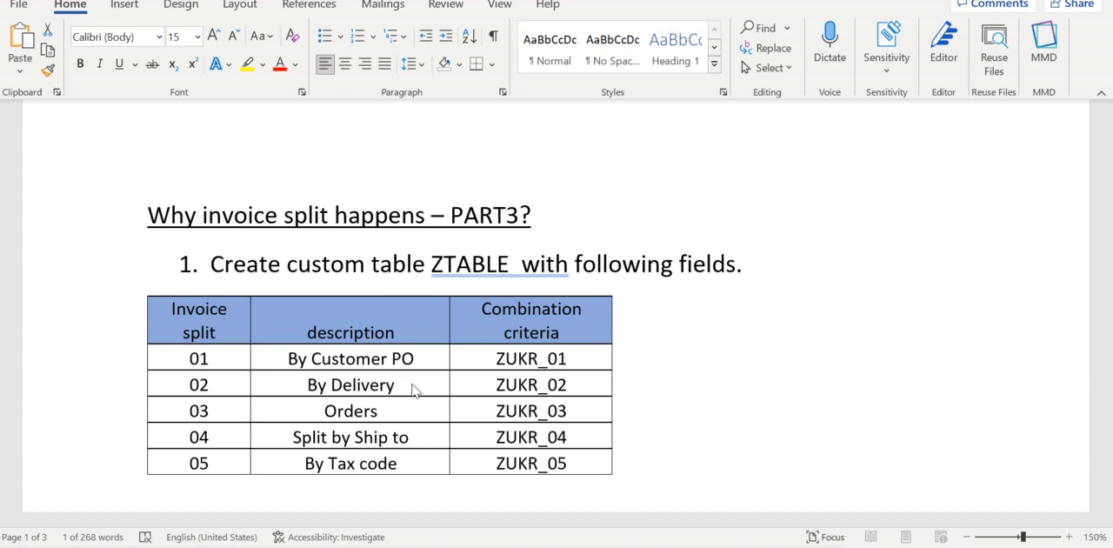
mouse_move(304, 371)
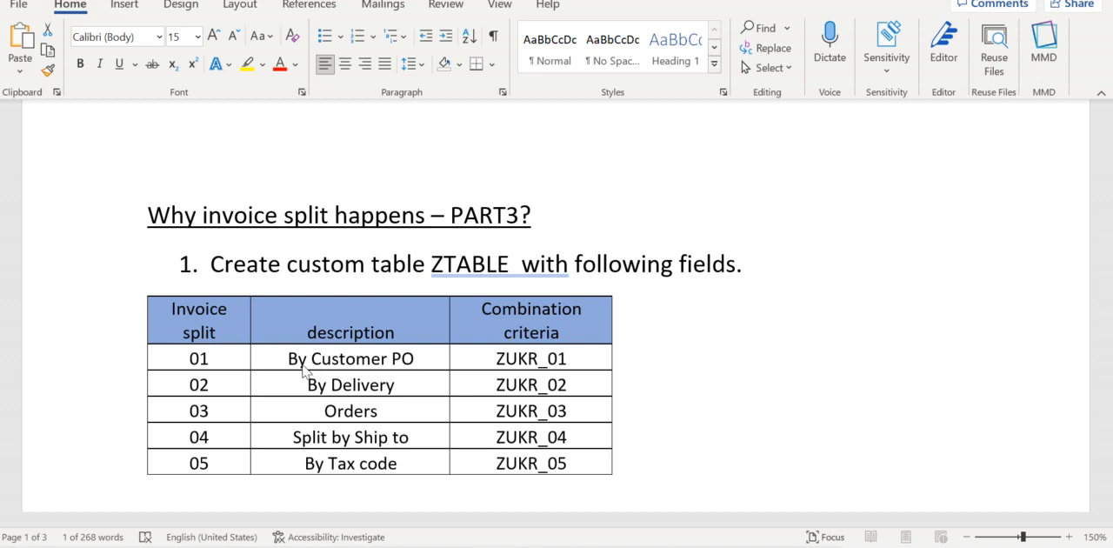
mouse_move(330, 411)
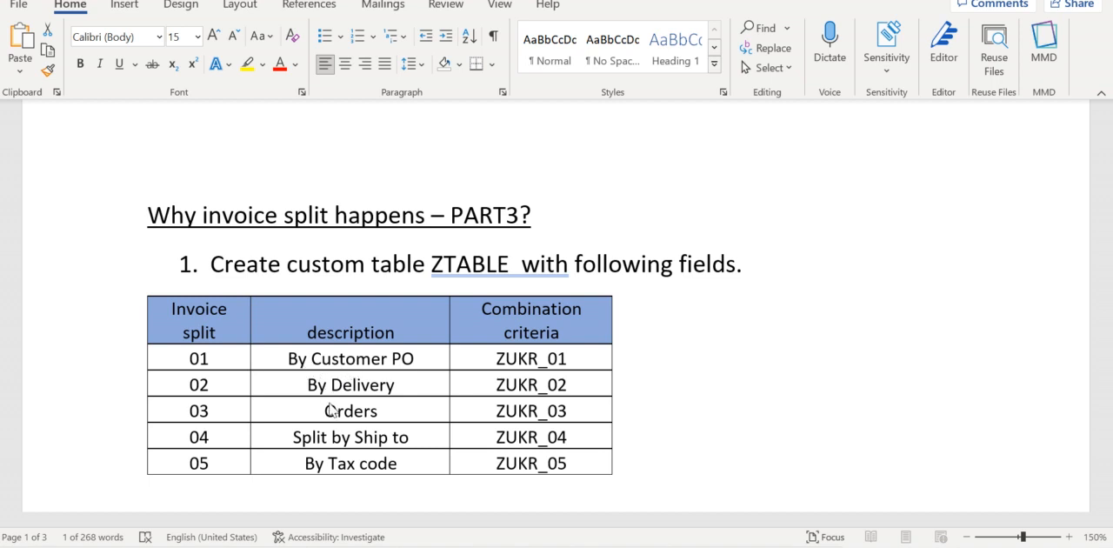
mouse_move(346, 449)
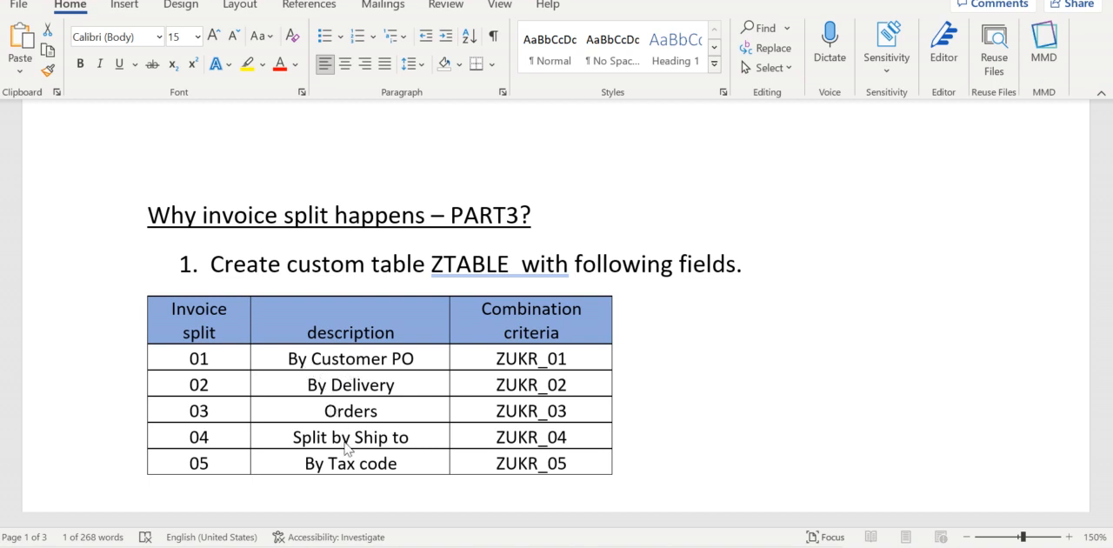
mouse_move(722, 449)
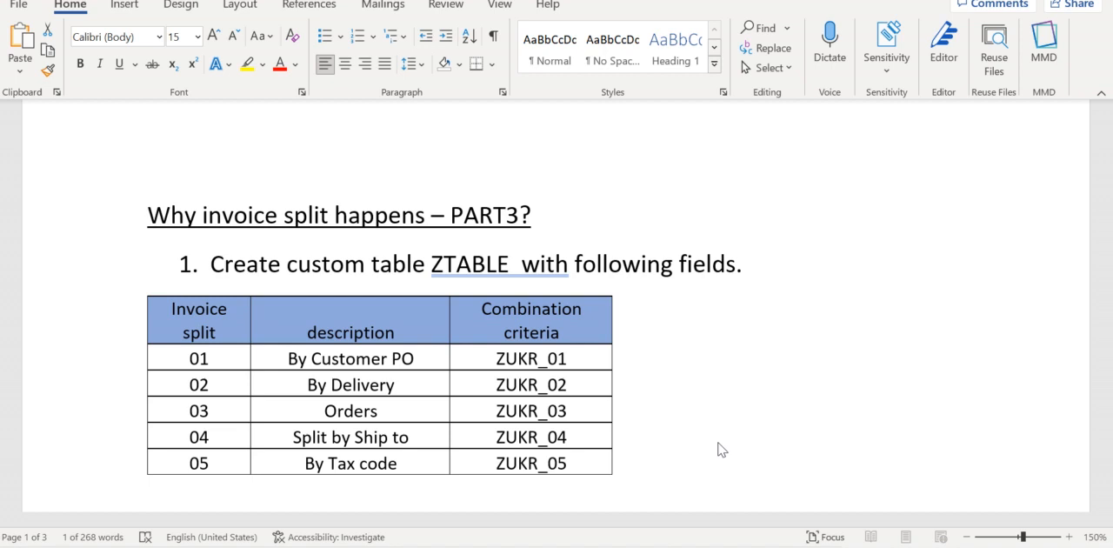
mouse_move(676, 426)
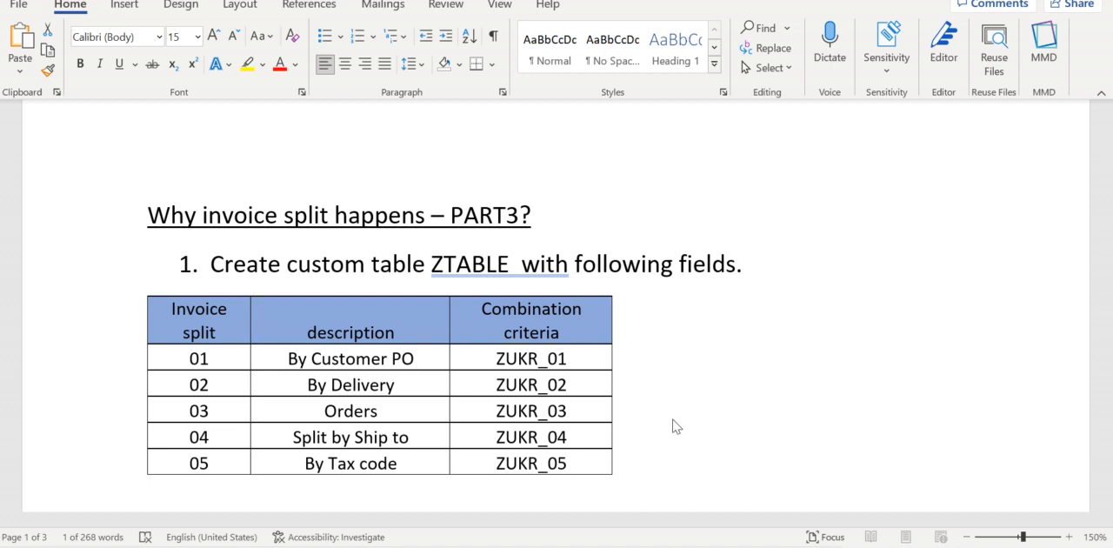
mouse_move(217, 356)
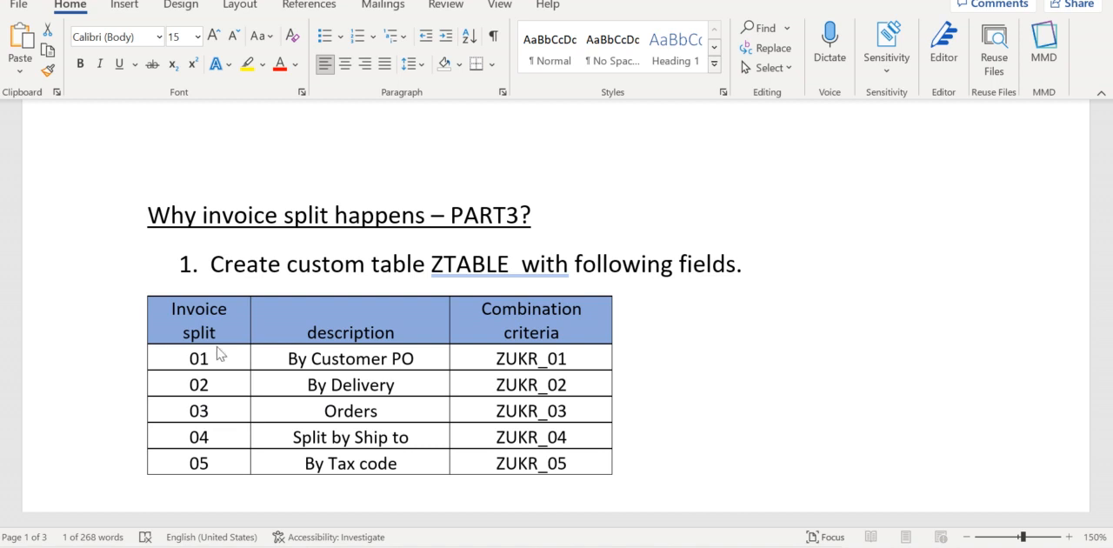
mouse_move(209, 462)
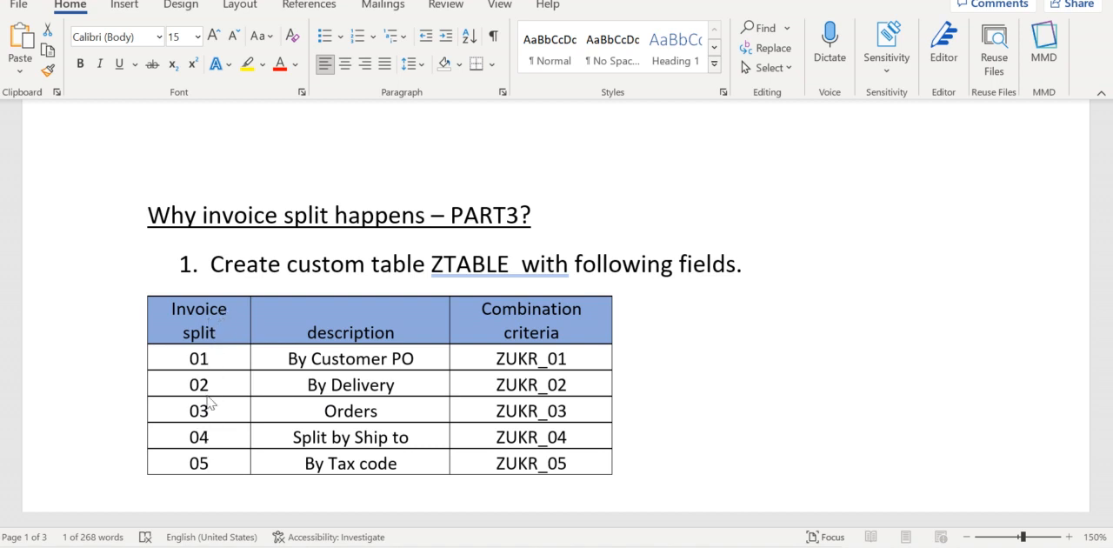
mouse_move(339, 348)
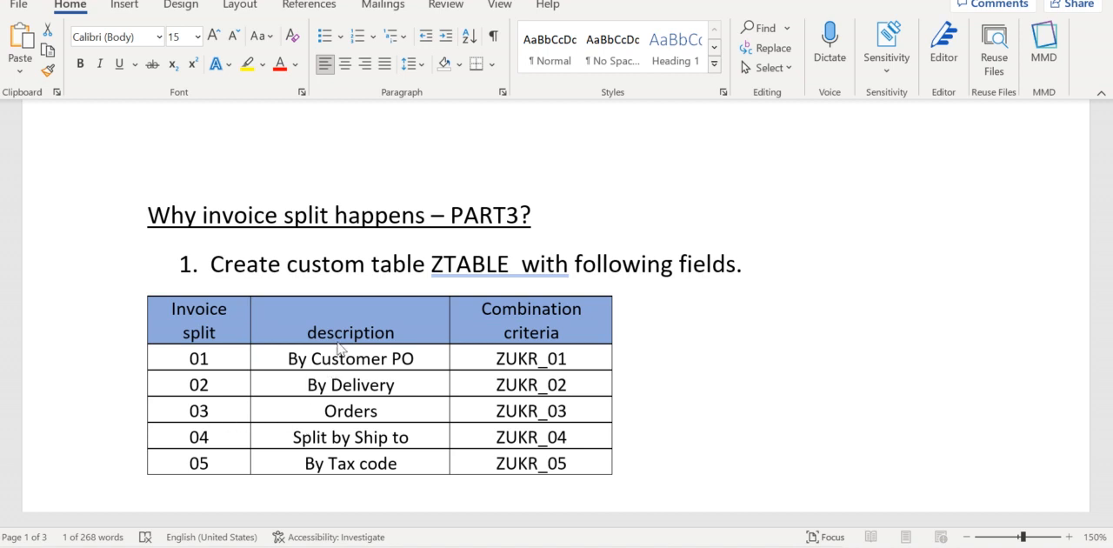
mouse_move(490, 437)
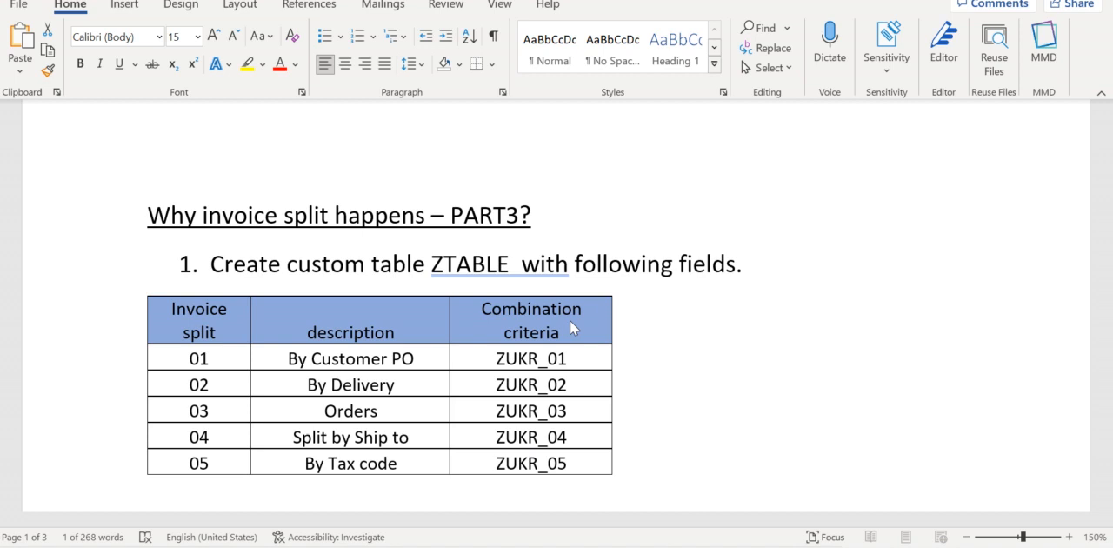
mouse_move(541, 390)
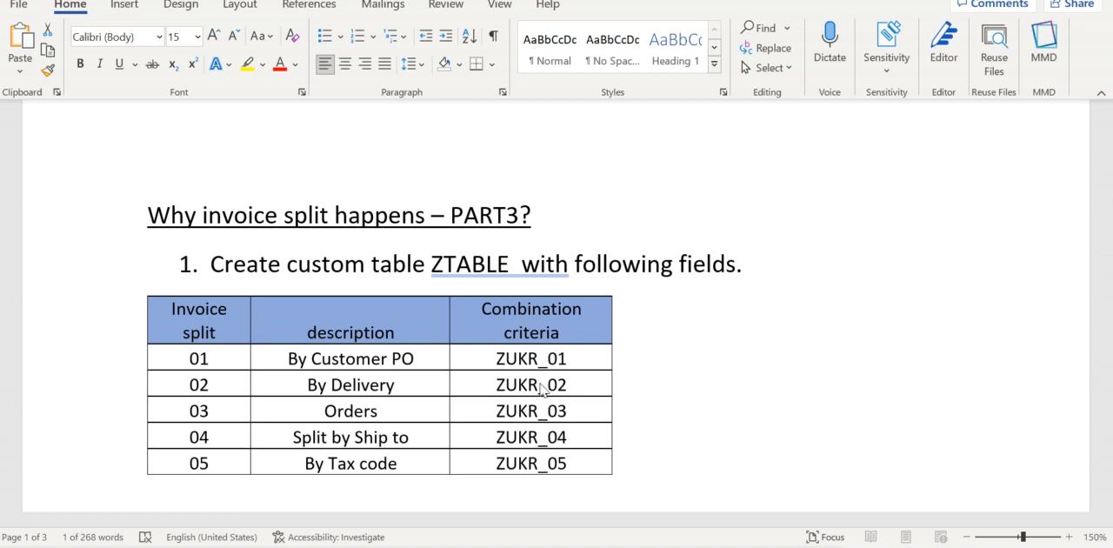
mouse_move(796, 365)
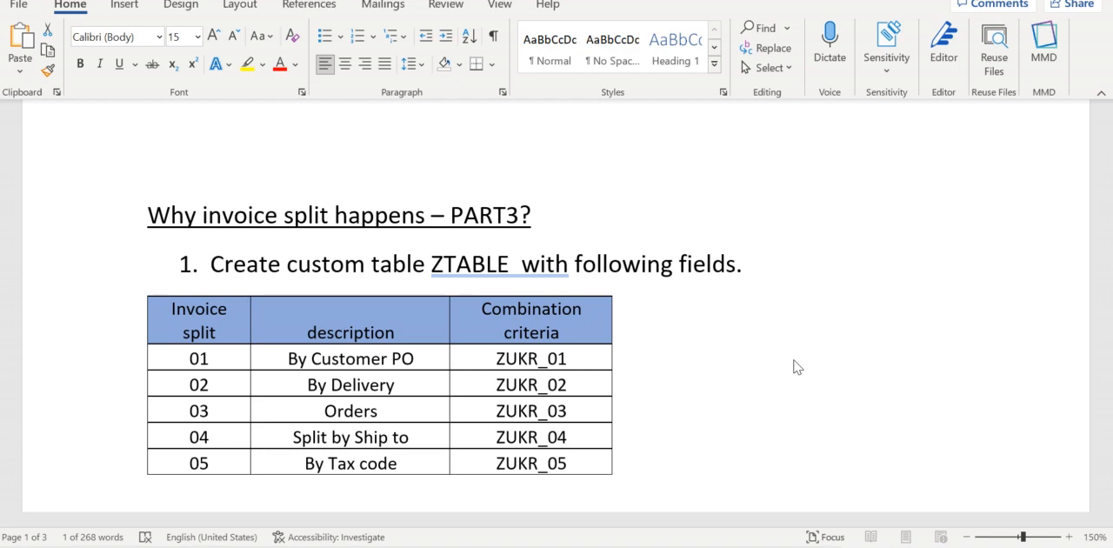
scroll("down", 3)
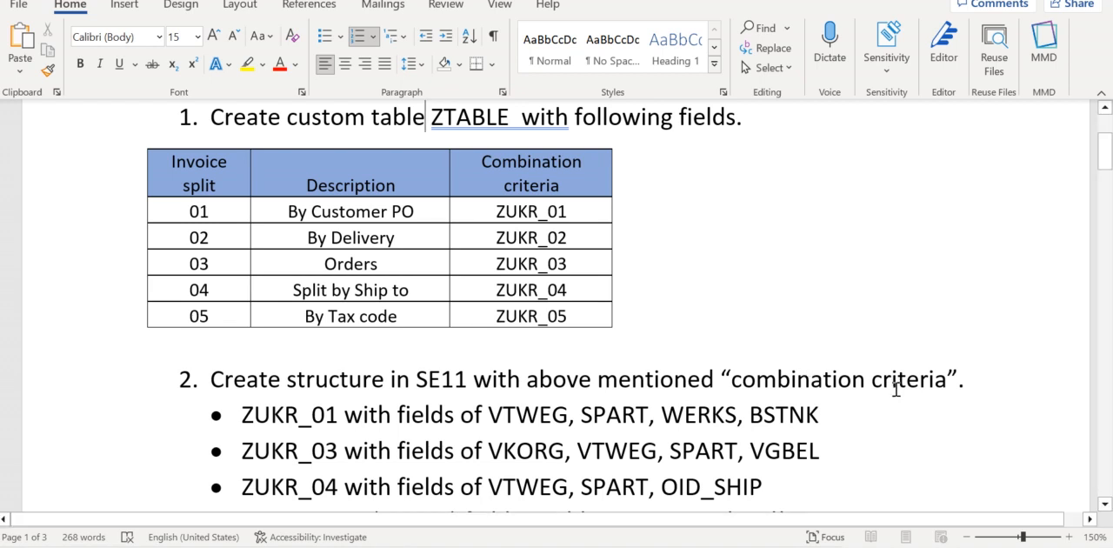
mouse_move(485, 212)
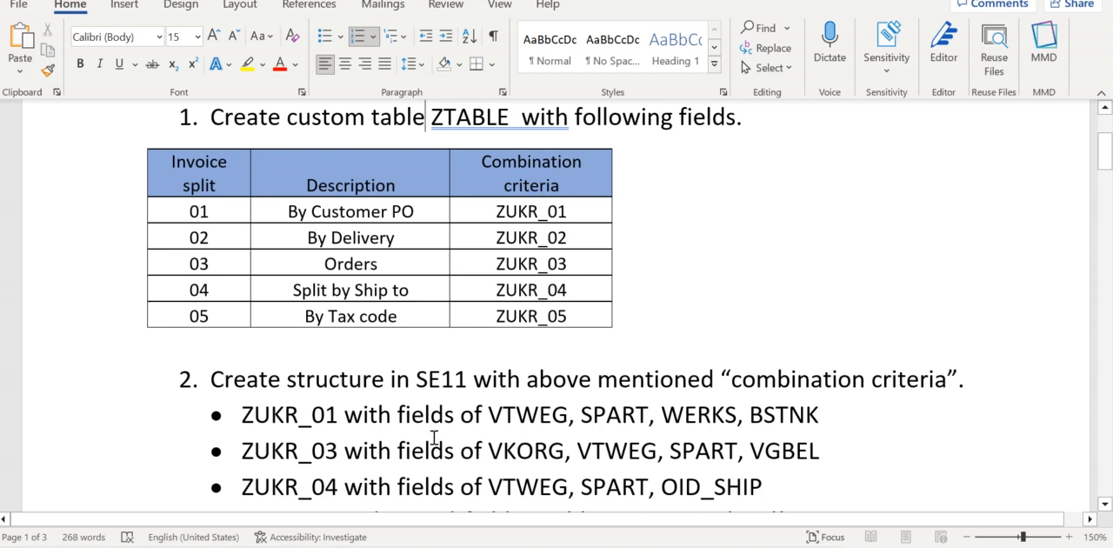
mouse_move(461, 439)
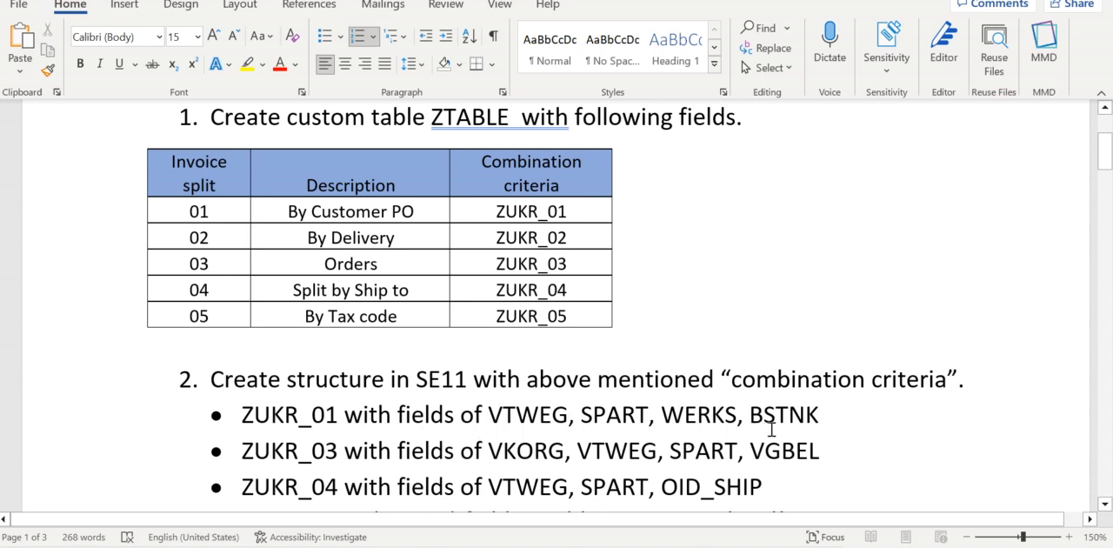
mouse_move(515, 459)
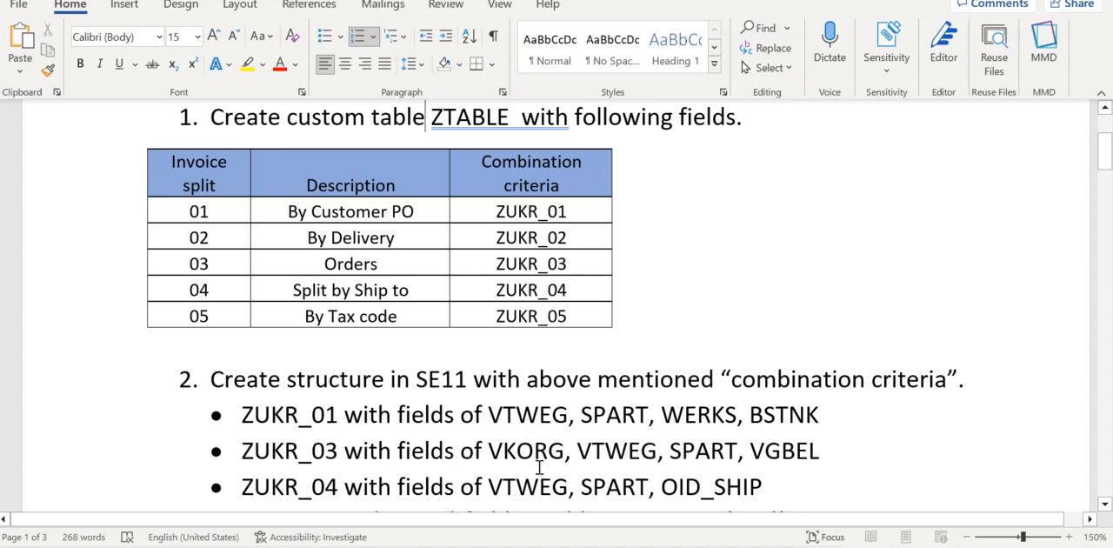
mouse_move(772, 453)
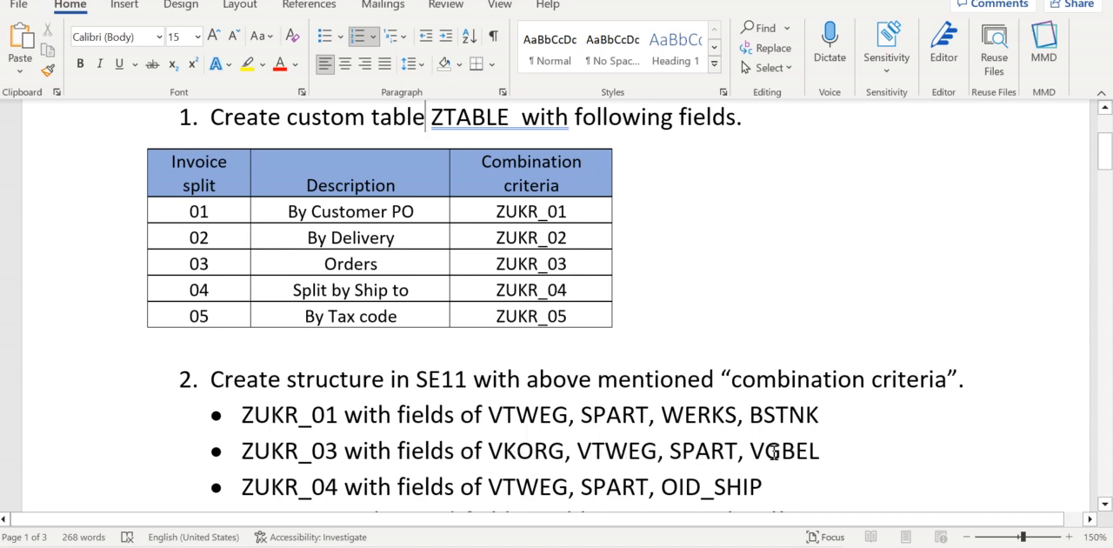